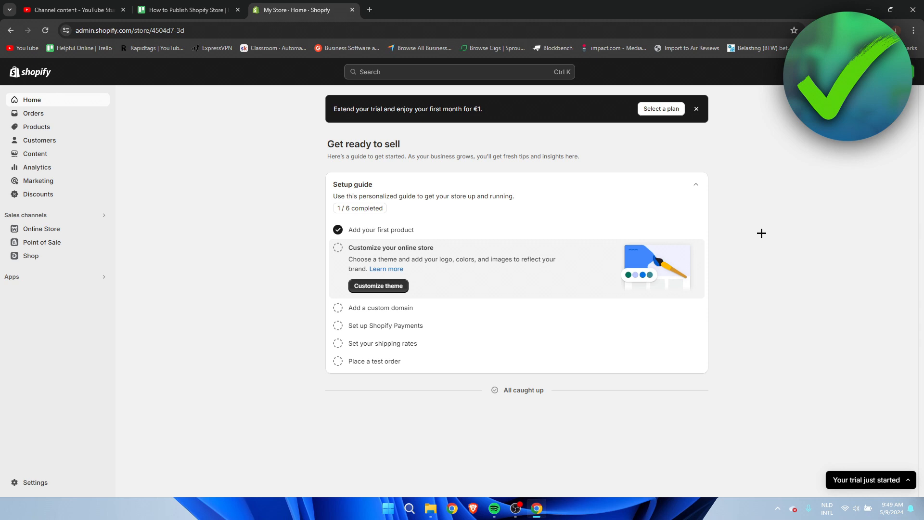
mouse_move(59, 226)
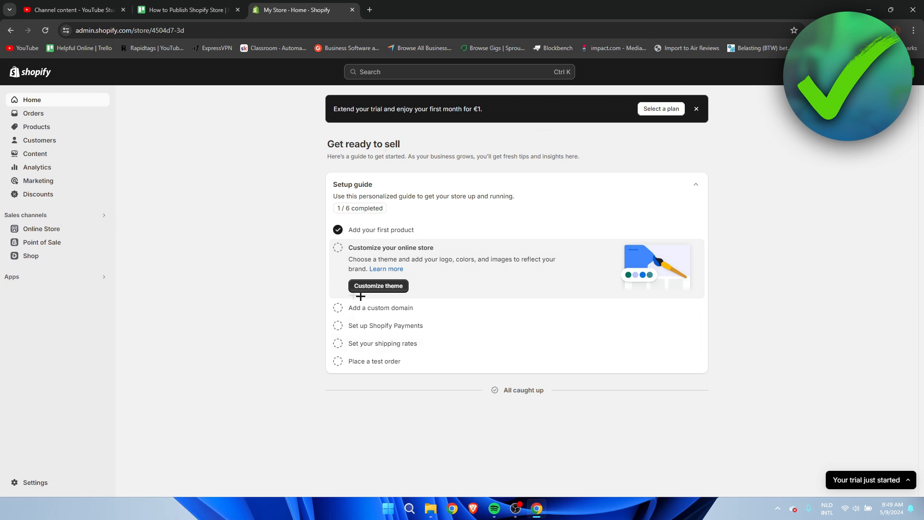
mouse_move(248, 288)
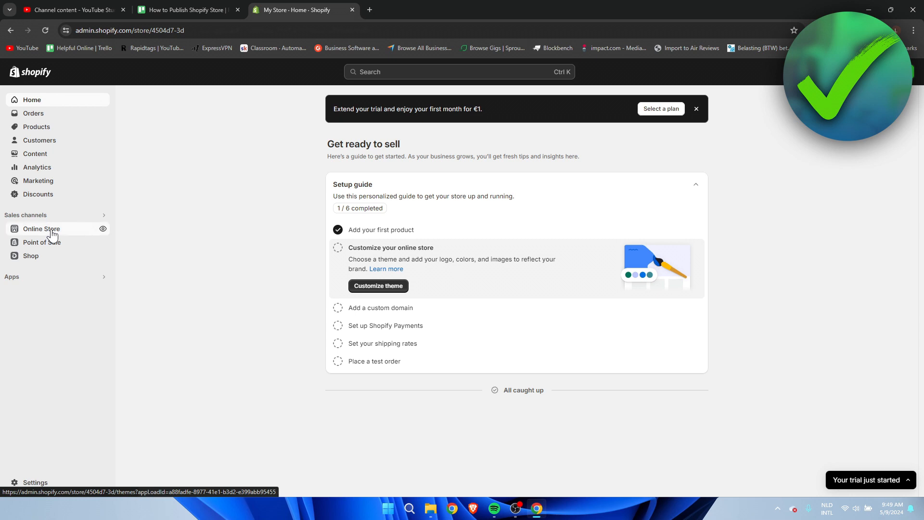
- Go to the Online Store section to show the Themes page with Dawn as current theme
left_click(41, 230)
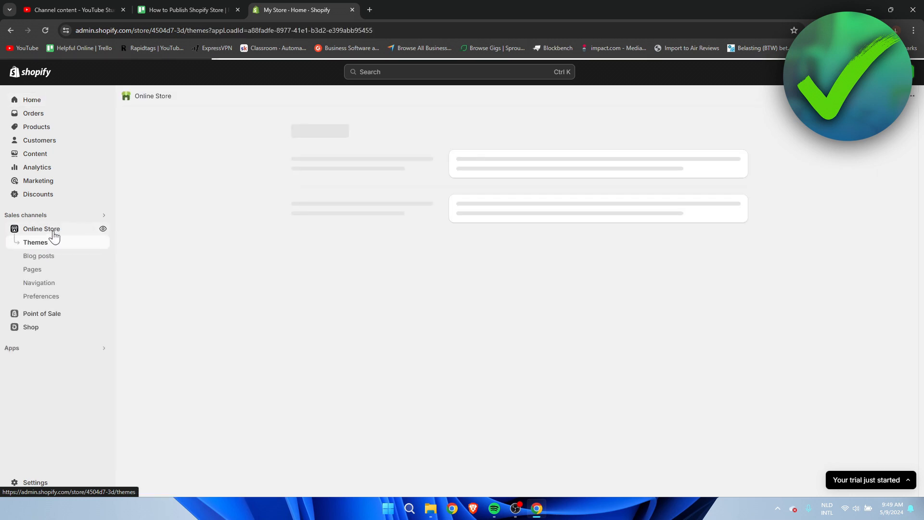
left_click(35, 243)
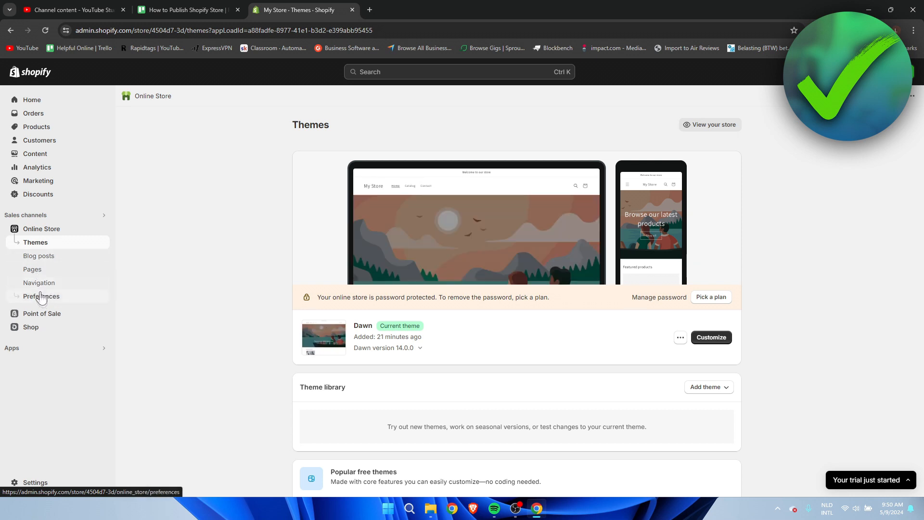
mouse_move(38, 297)
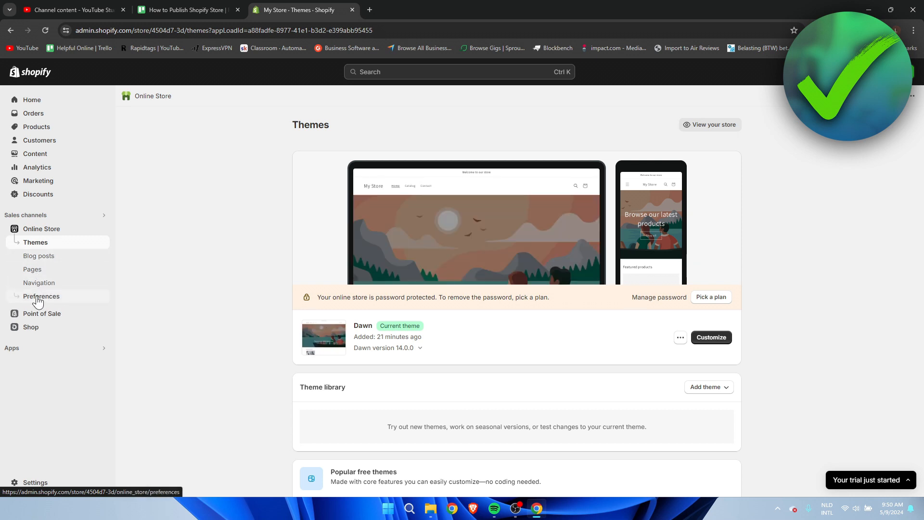
- In Preferences, set the homepage title to 'Helpful Online Store'
left_click(41, 296)
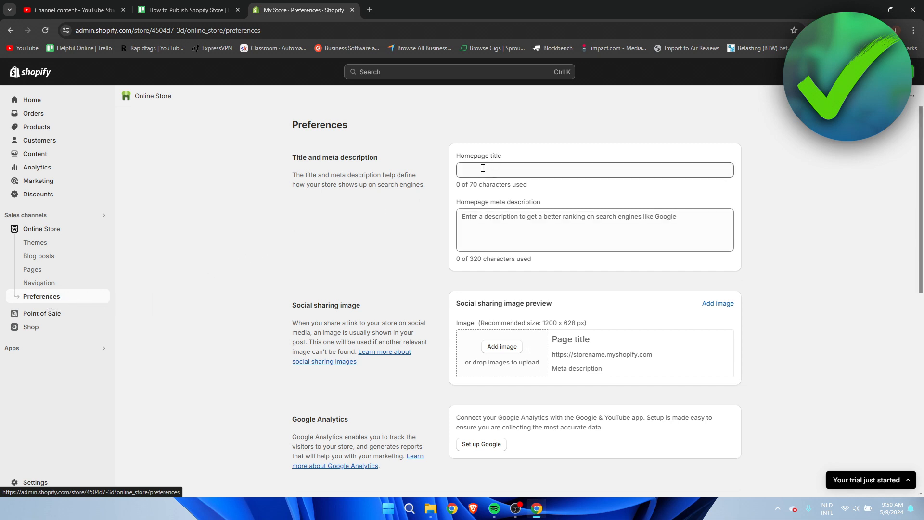
left_click(594, 170)
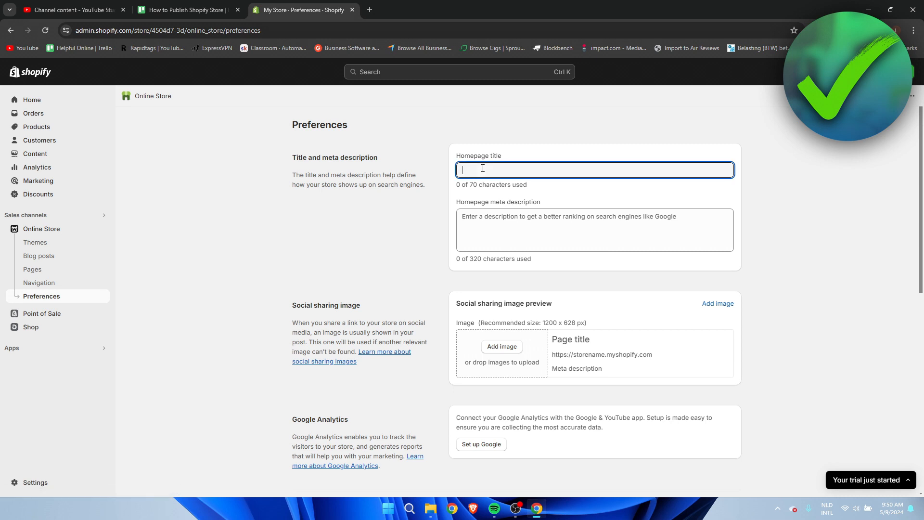
type("Helpful Online Store")
left_click(595, 230)
type("a store about bnlanjafnjshadfsadfsfdsfsf")
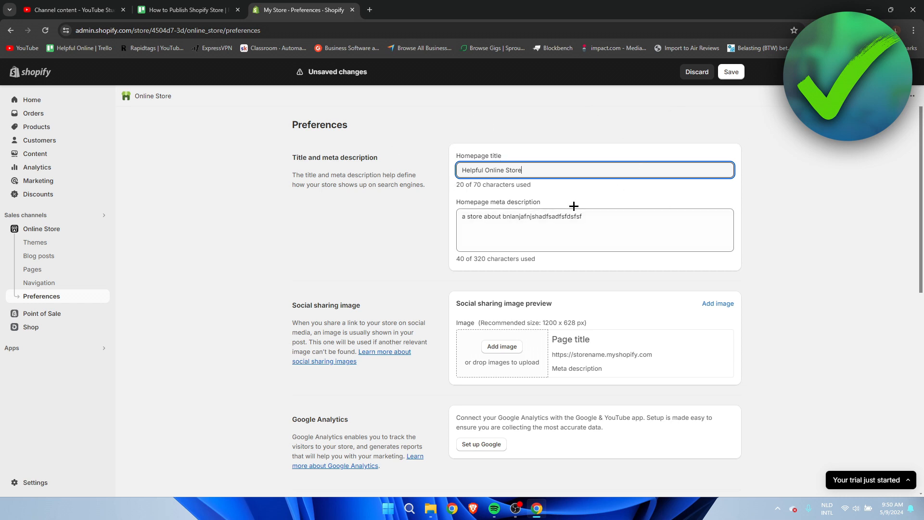
mouse_move(461, 218)
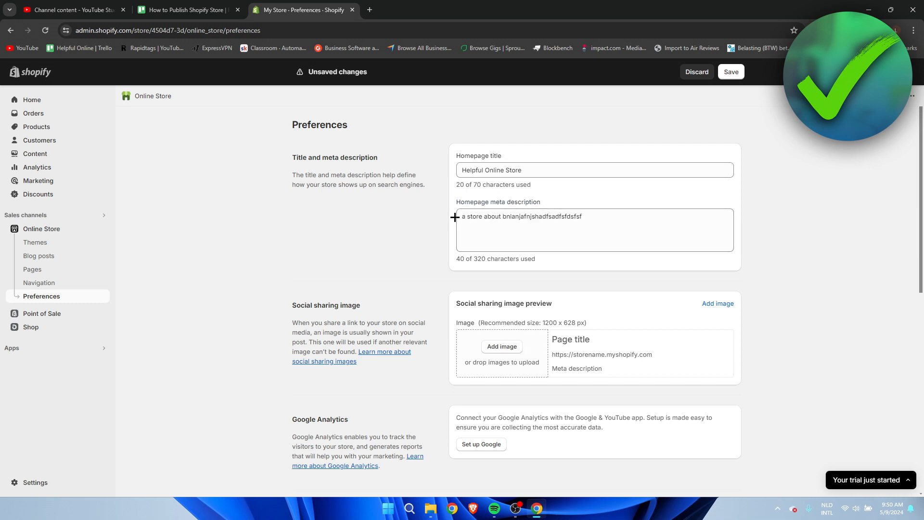
mouse_move(646, 201)
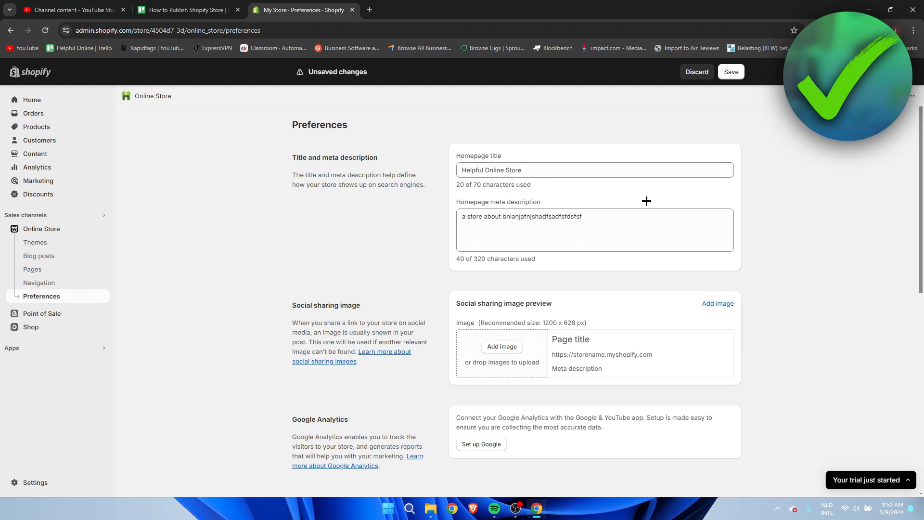
mouse_move(672, 291)
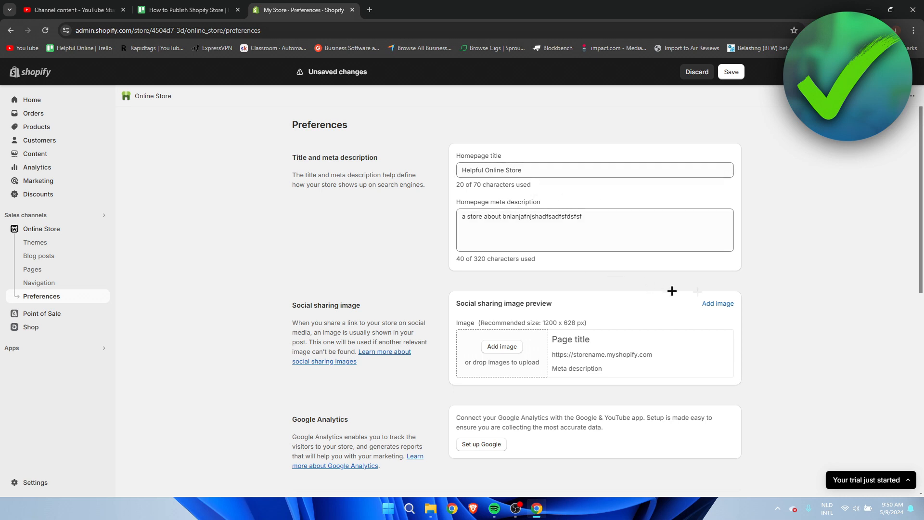
scroll("down", 3)
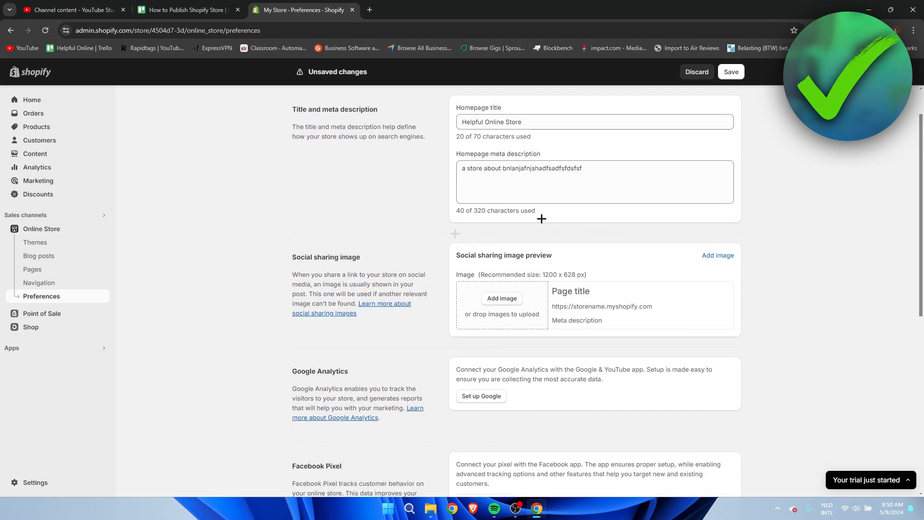
mouse_move(705, 332)
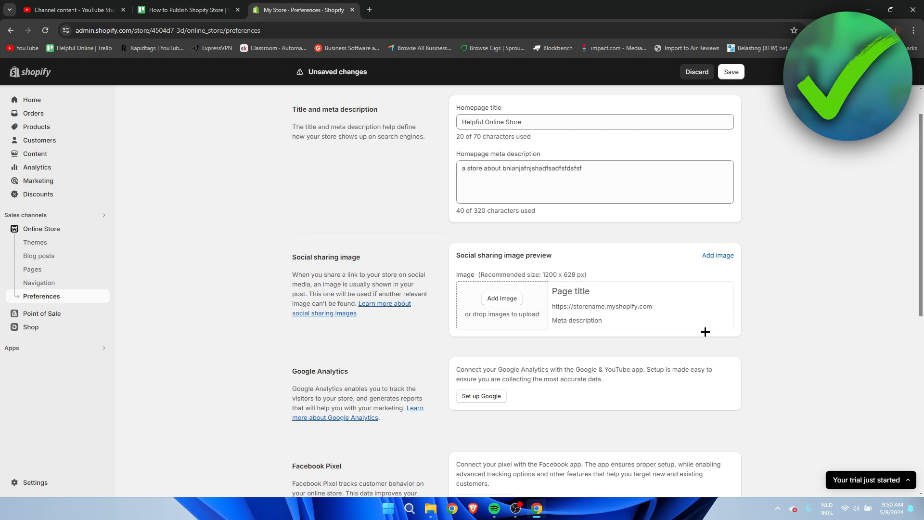
scroll("down", 3)
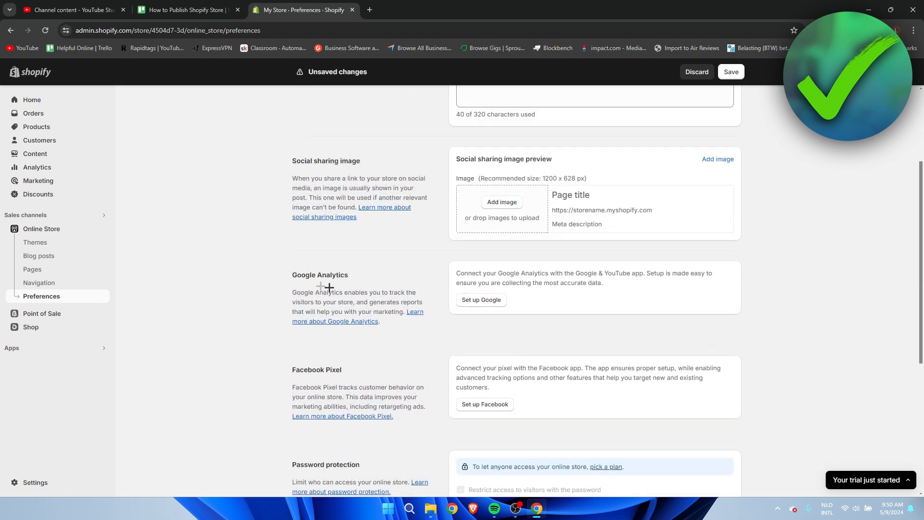
scroll("down", 3)
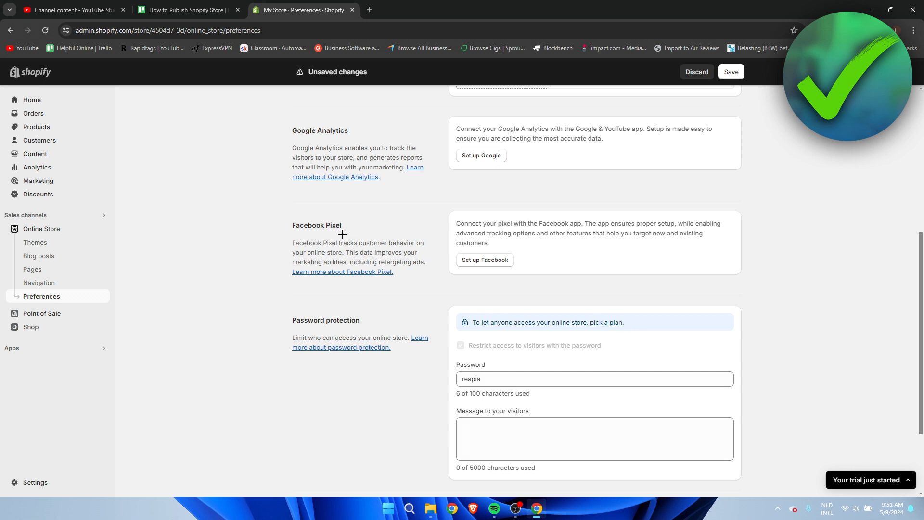
mouse_move(343, 237)
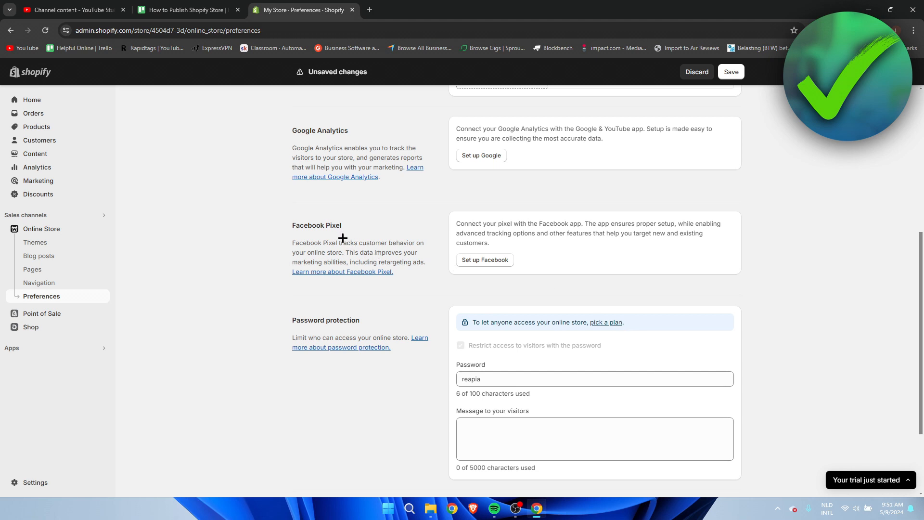
scroll("down", 3)
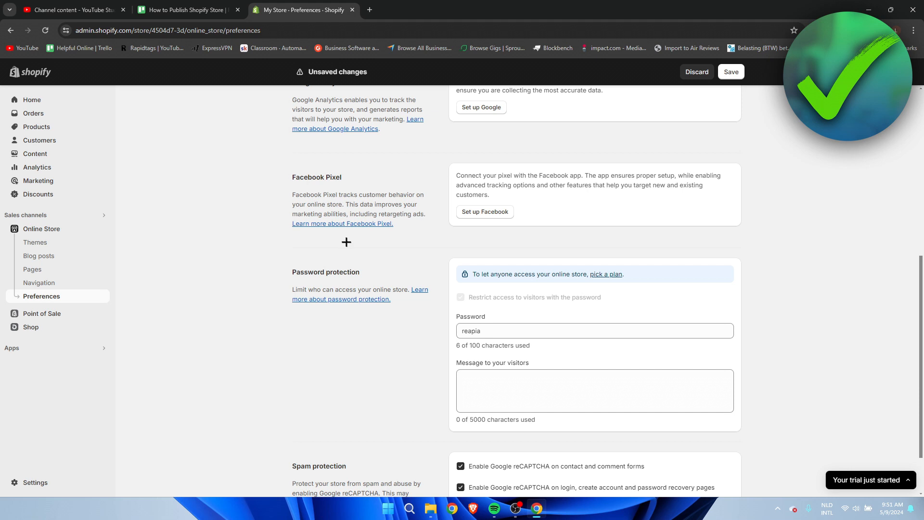
mouse_move(293, 272)
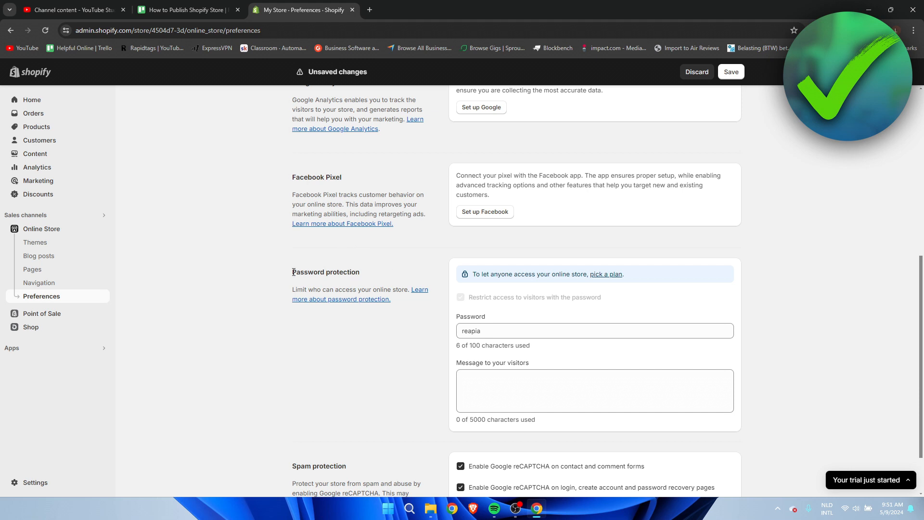
mouse_move(384, 277)
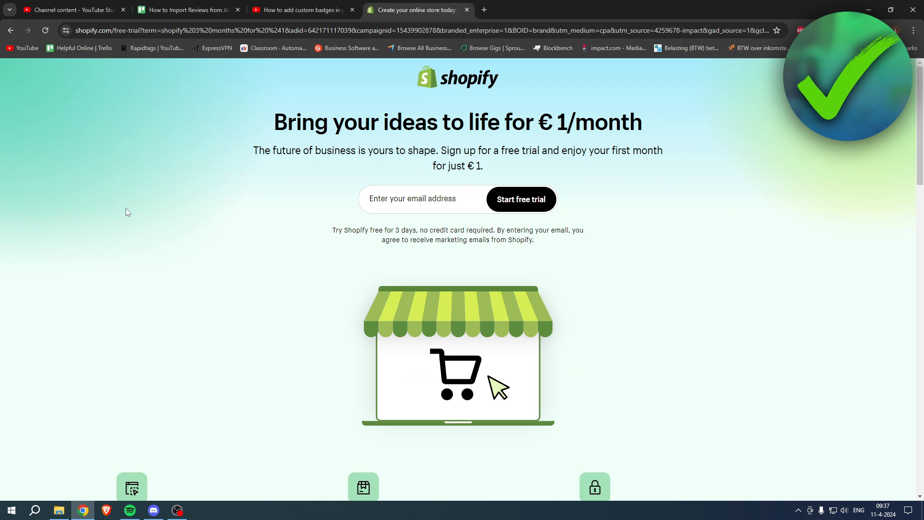
double_click(280, 122)
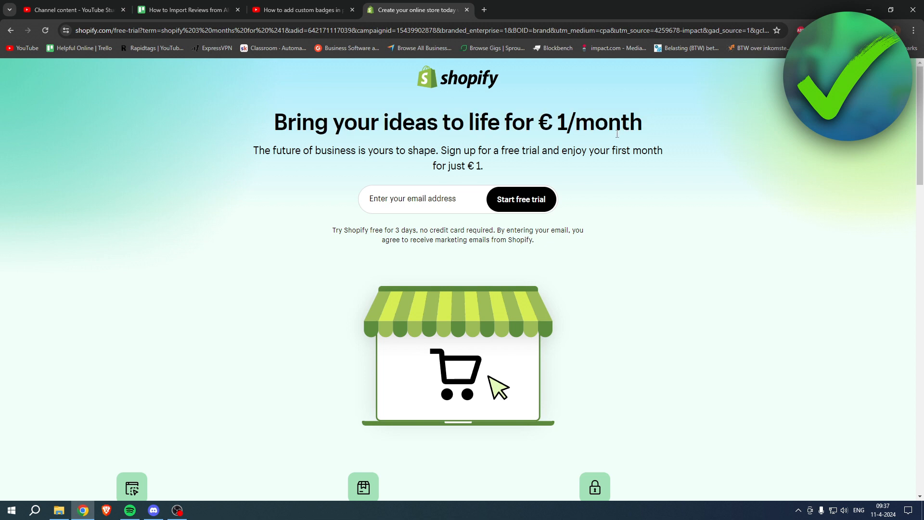
left_click_drag(448, 150, 542, 151)
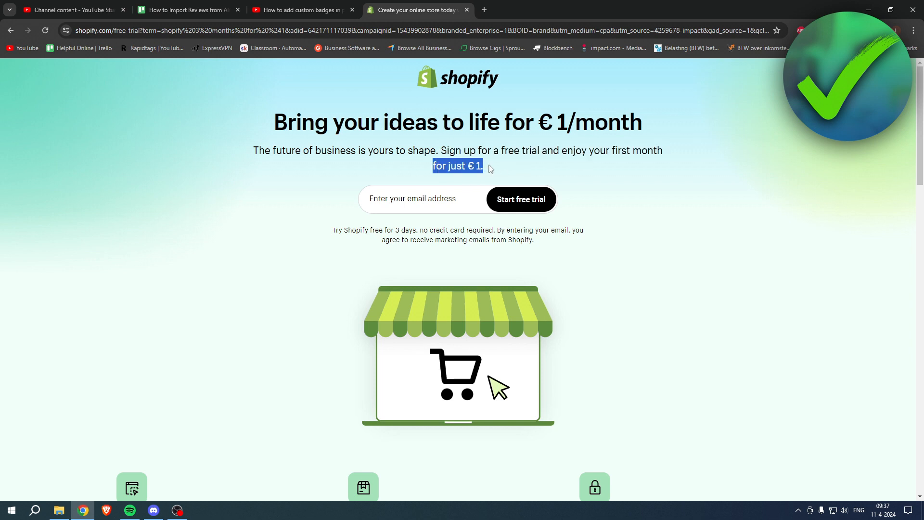
left_click(492, 170)
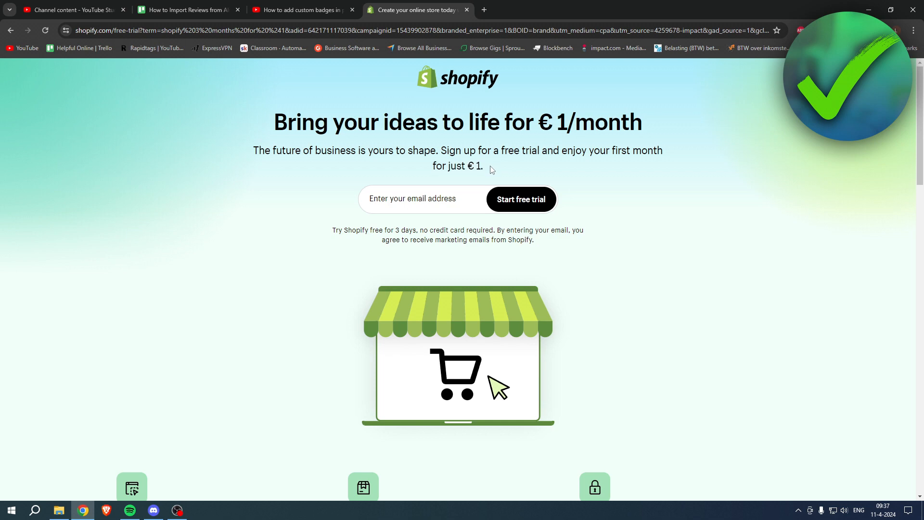
mouse_move(537, 171)
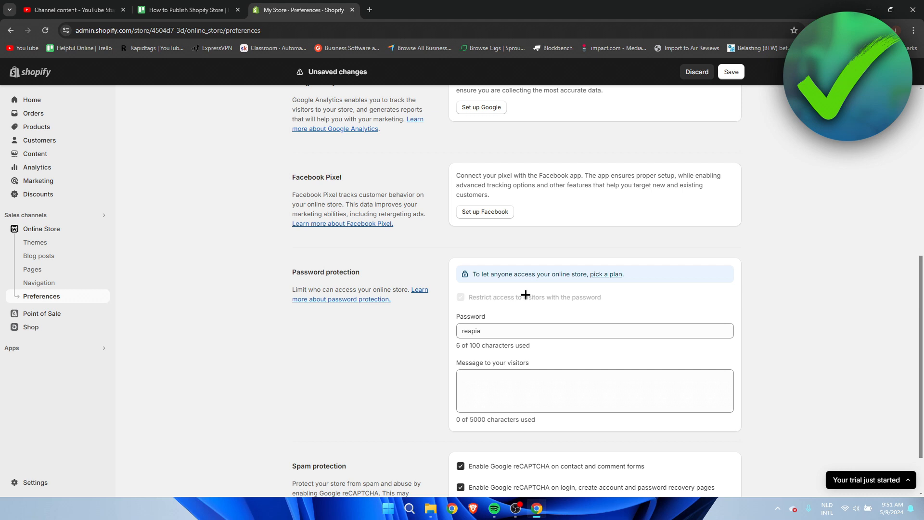
mouse_move(618, 303)
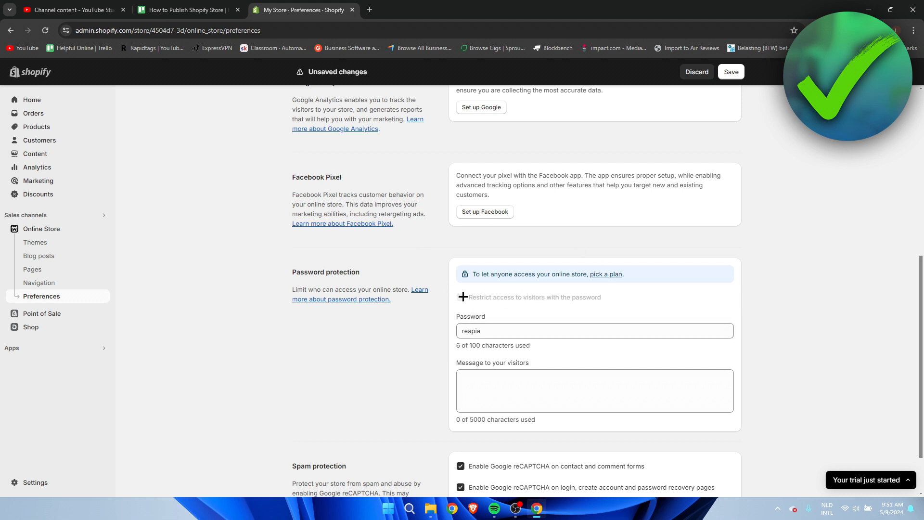
left_click(460, 297)
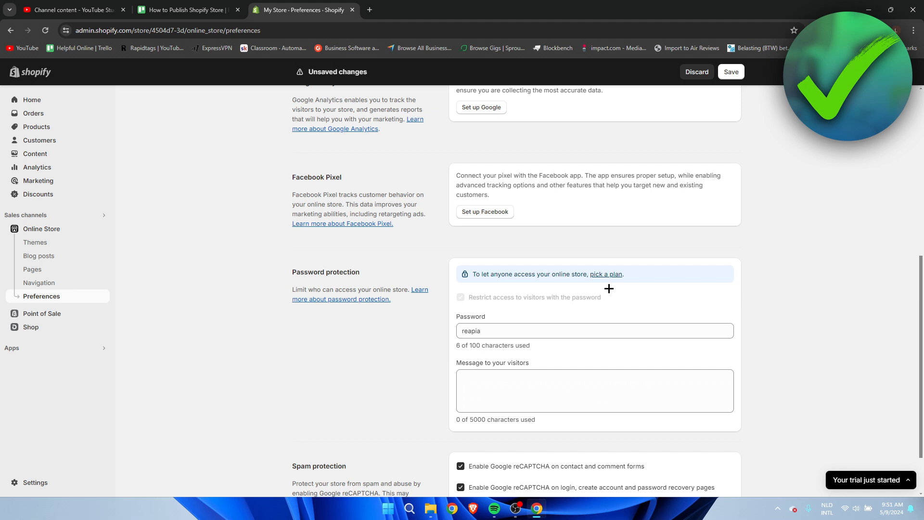
mouse_move(628, 267)
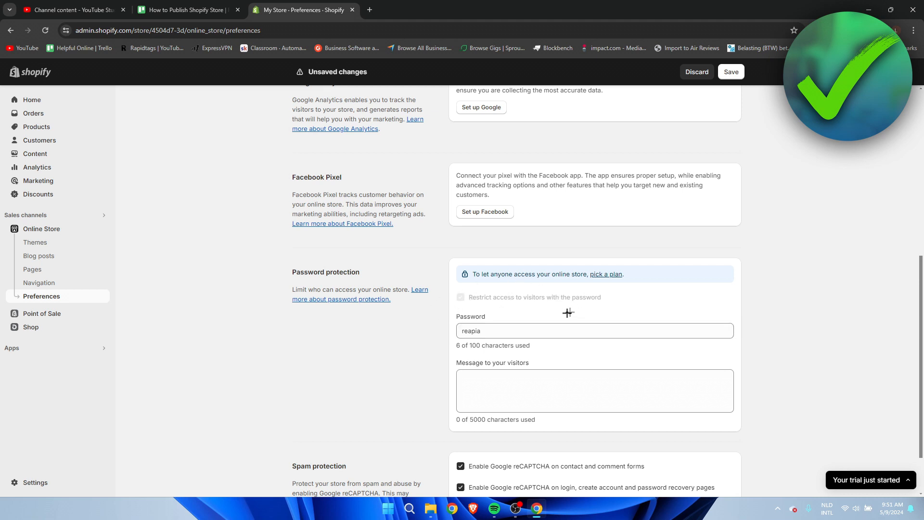
mouse_move(504, 297)
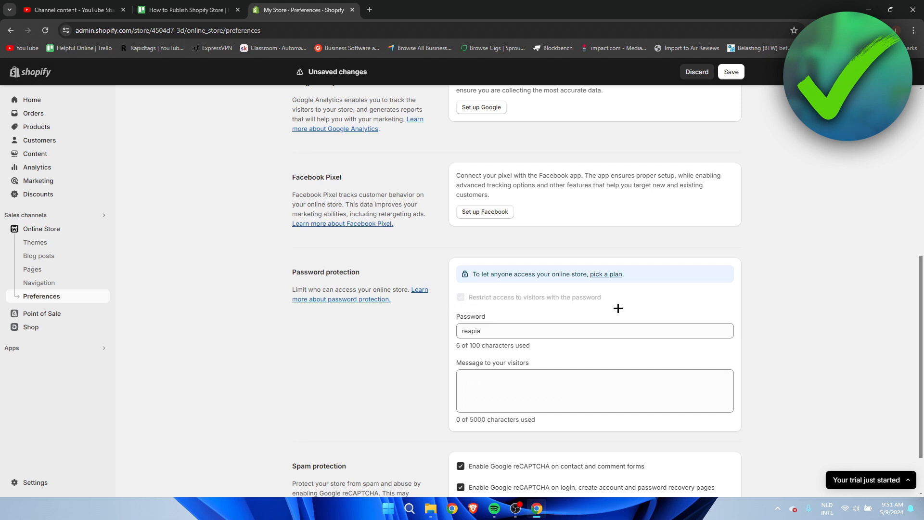
mouse_move(798, 282)
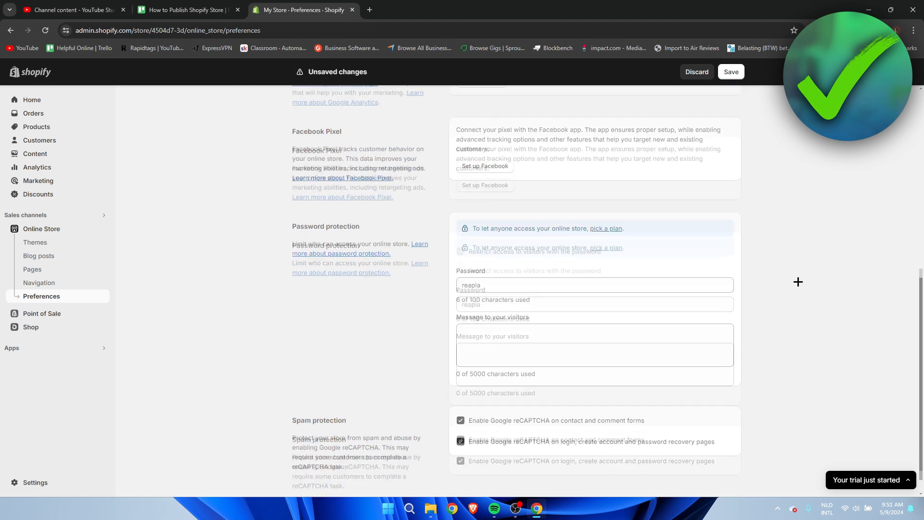
- Save the preferences and return to the Online Store Themes overview
scroll("down", 3)
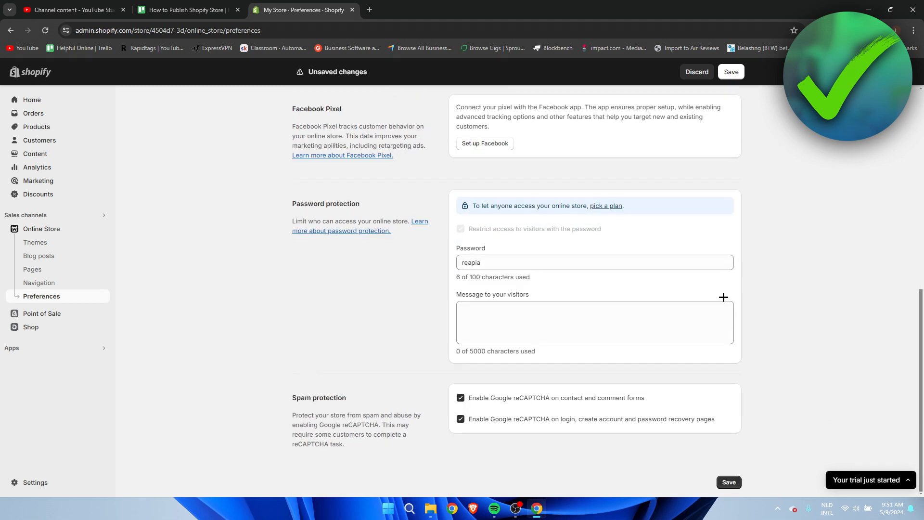
mouse_move(729, 483)
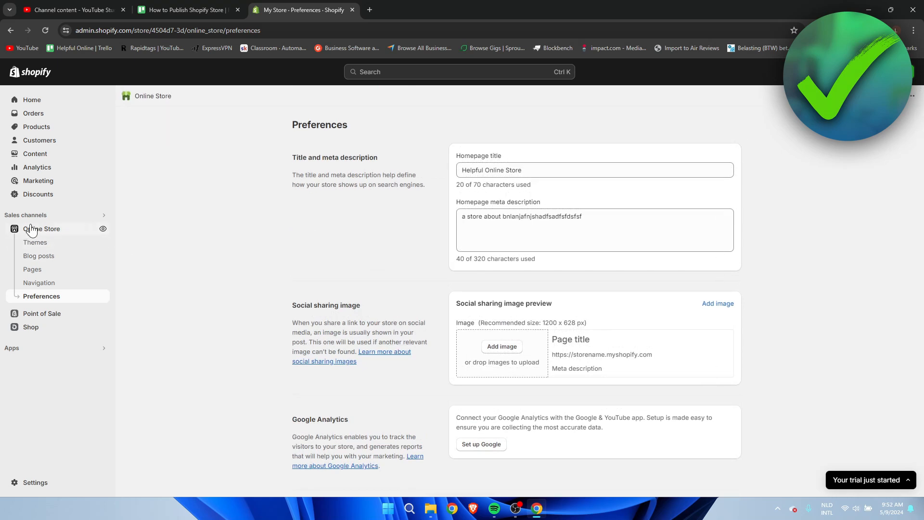
left_click(35, 241)
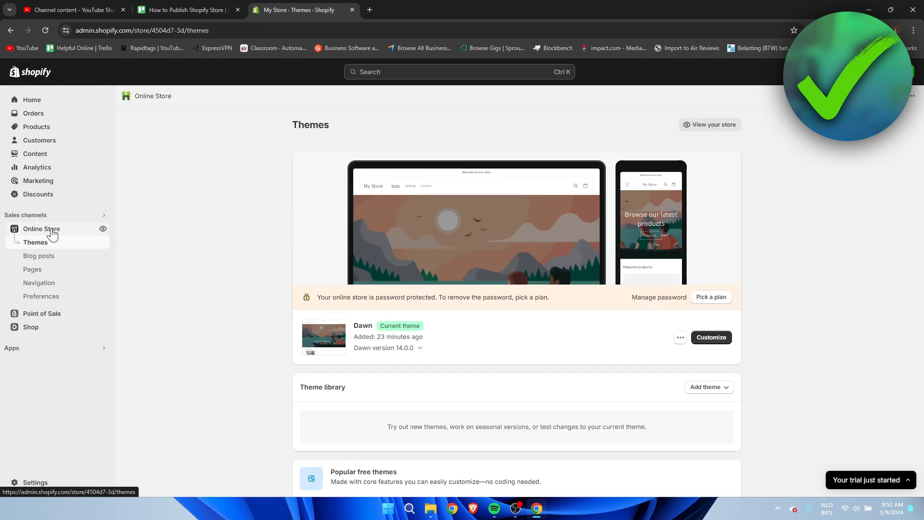